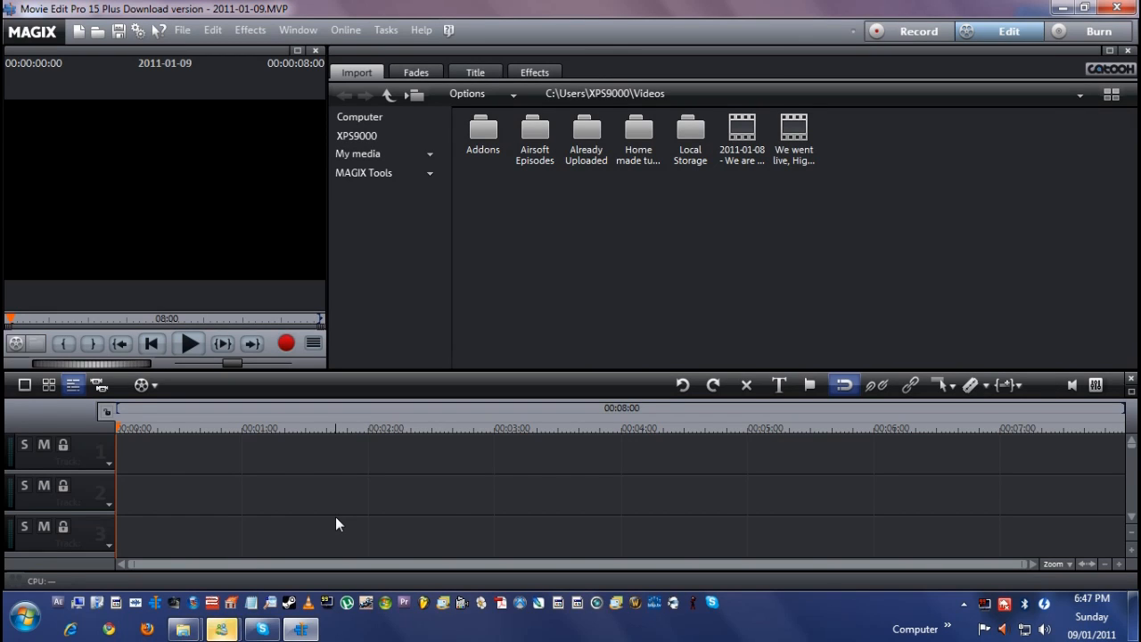
{"action": "mouse_move", "coordinate": [501, 389]}
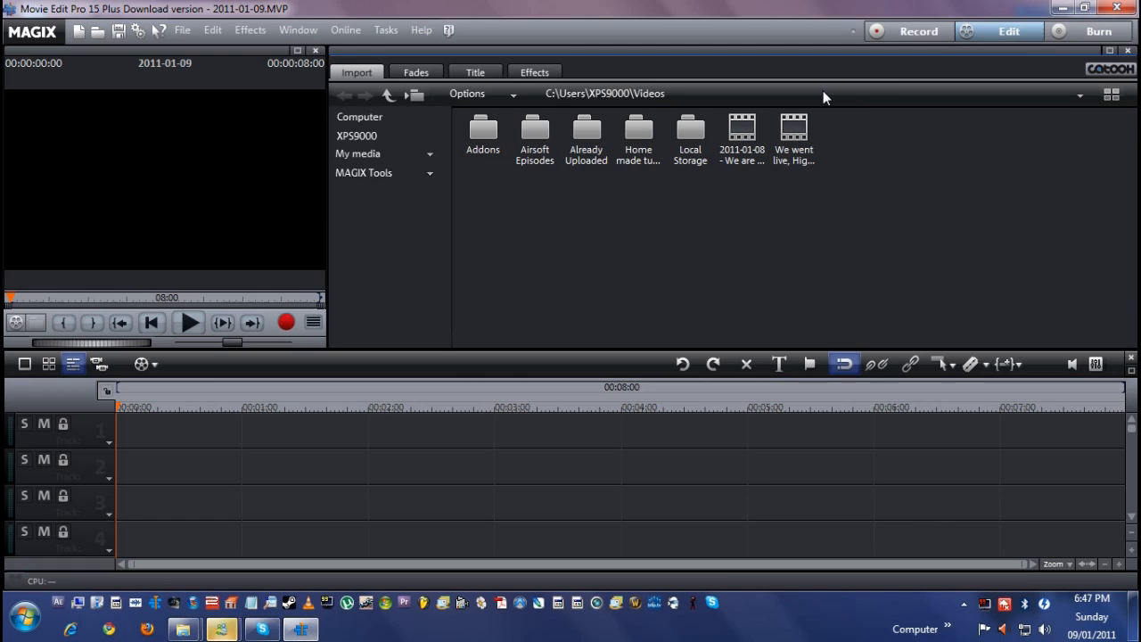
Navigate the import browser to the camera's E:\SD_VIDEO\PRG001 folder with the MOV clips.
{"action": "left_click", "coordinate": [383, 153]}
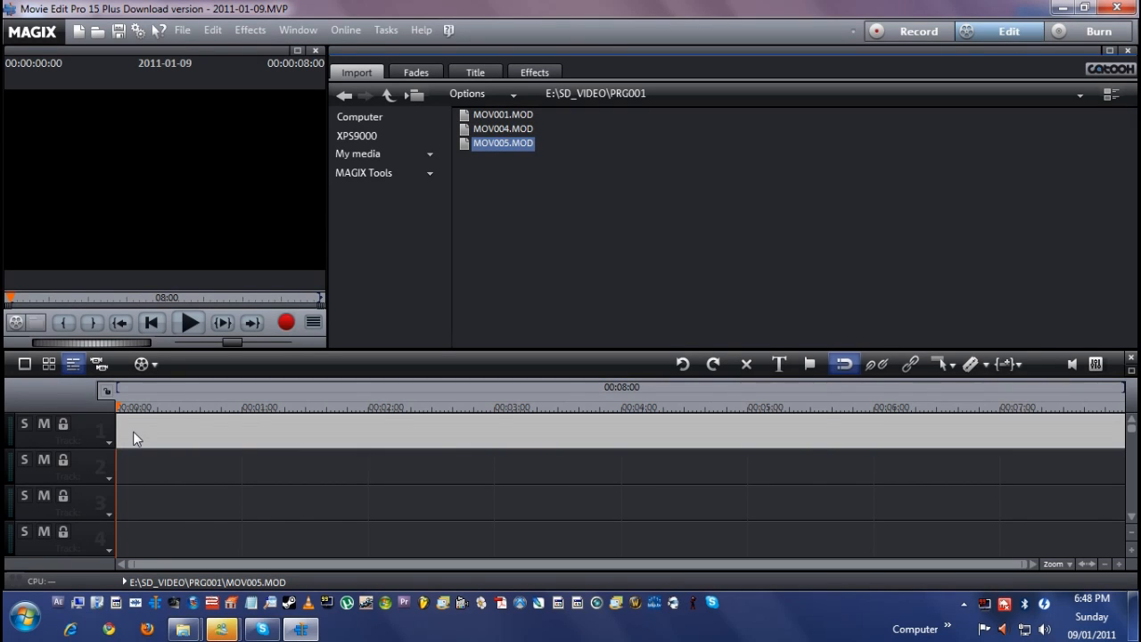
Create the audio waveform for the MOV005 clip on the timeline and play it back to review.
{"action": "right_click", "coordinate": [187, 467]}
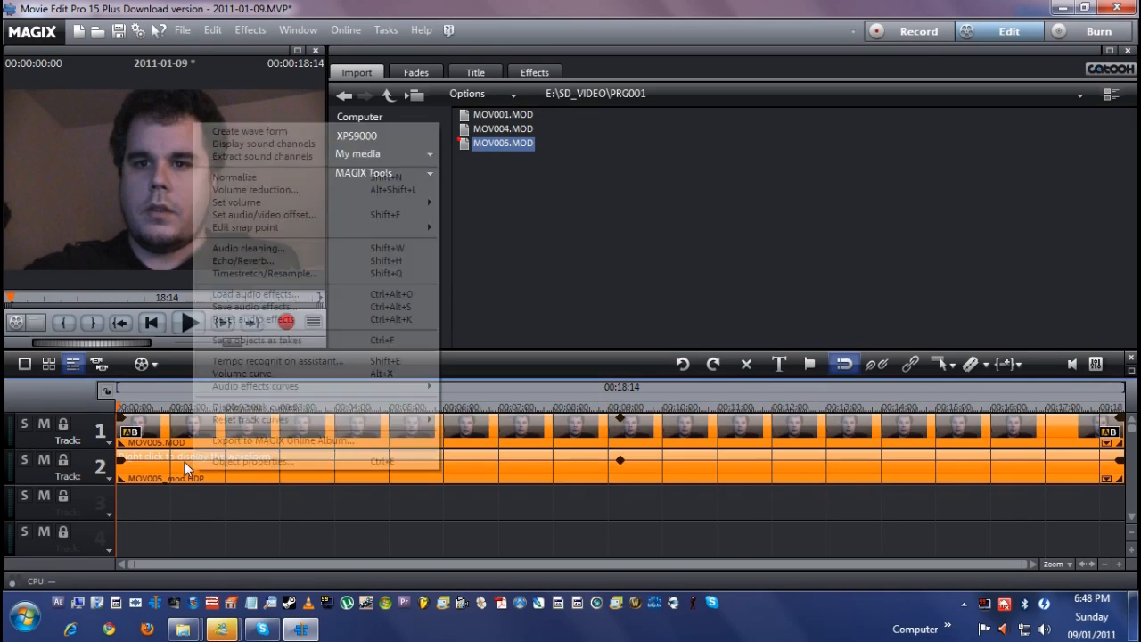
{"action": "left_click", "coordinate": [348, 533]}
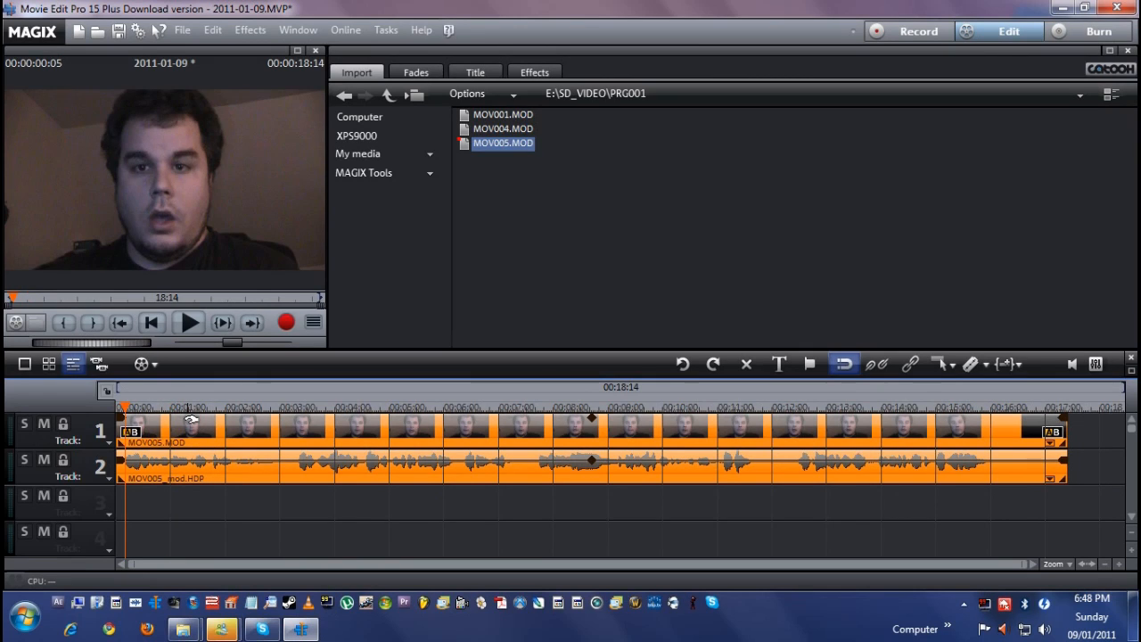
{"action": "left_click", "coordinate": [189, 323]}
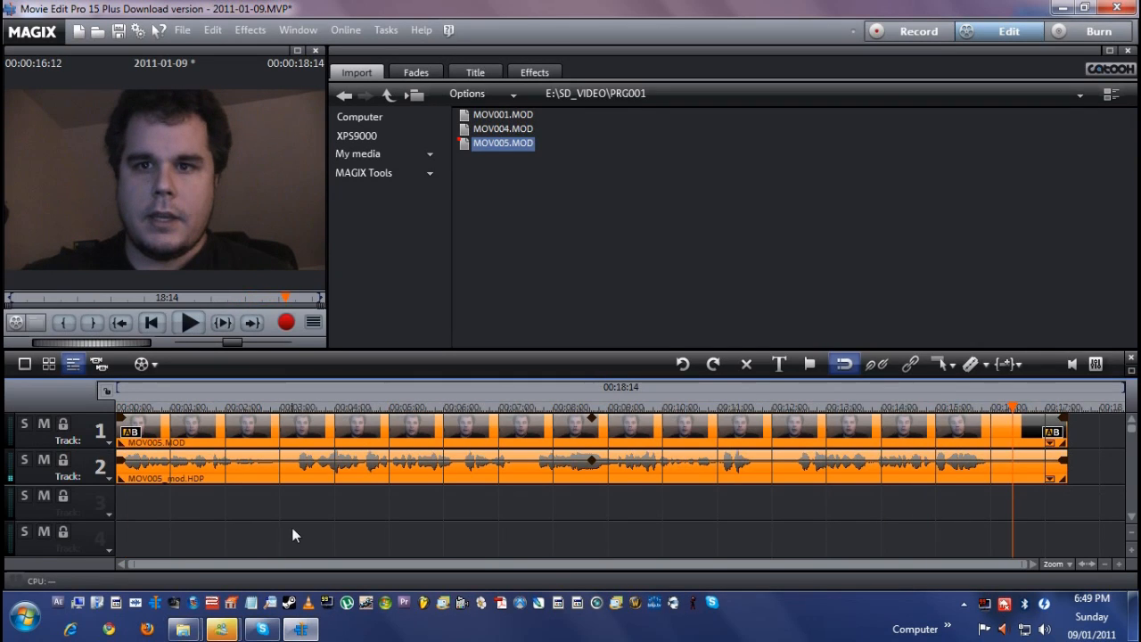
{"action": "mouse_move", "coordinate": [589, 105]}
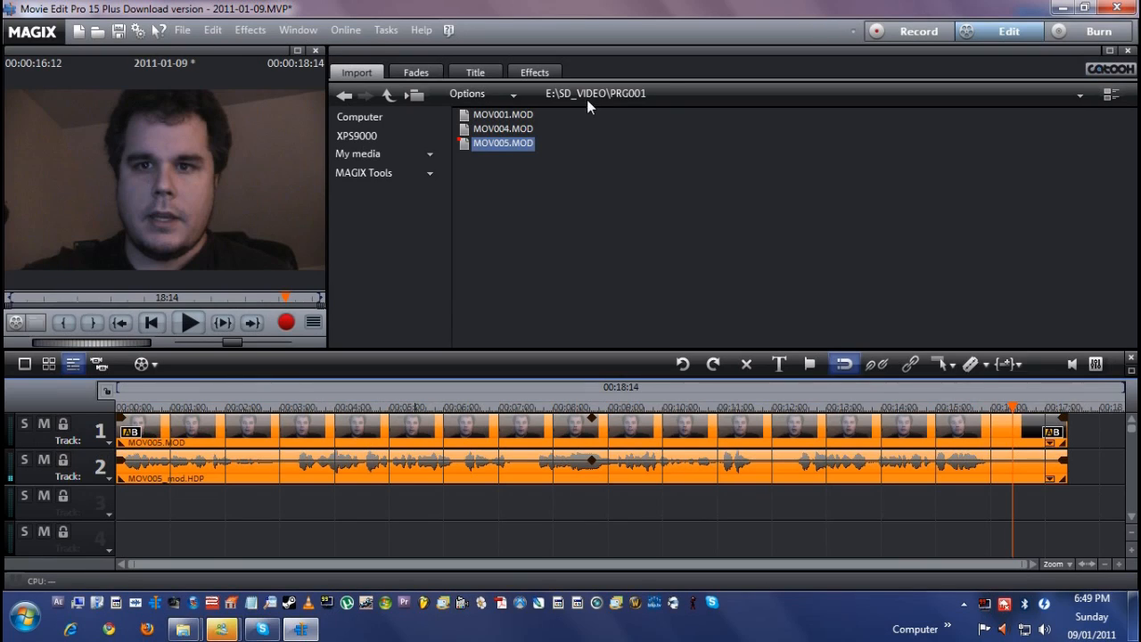
Bring the test-pattern JPG from F:\Working onto track 3 of the timeline.
{"action": "left_click", "coordinate": [1081, 92]}
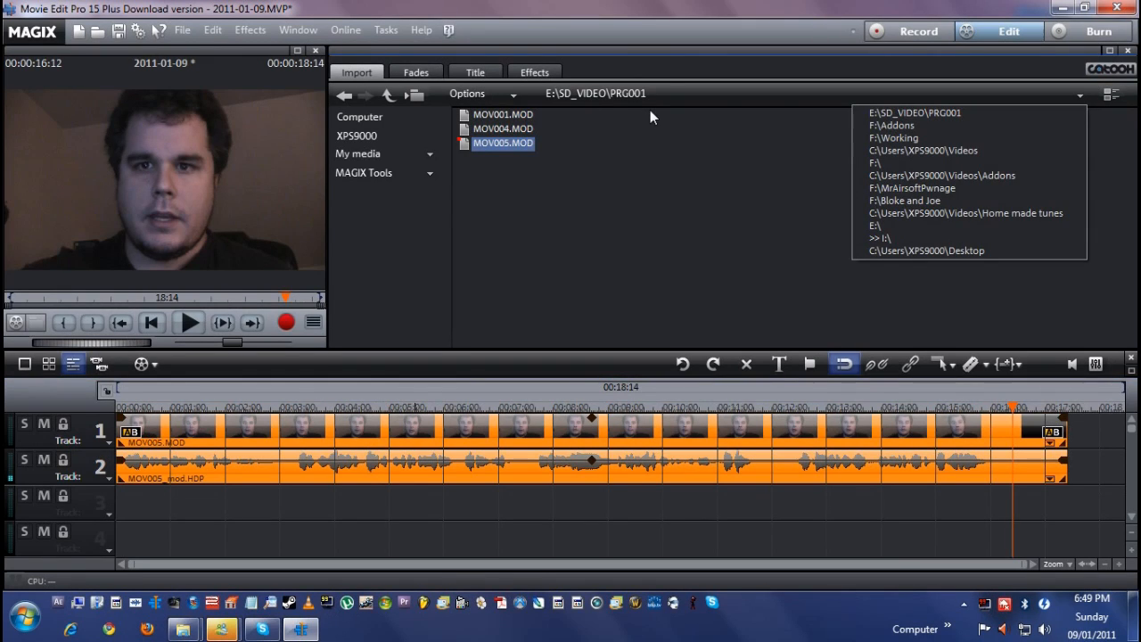
{"action": "left_click", "coordinate": [893, 138]}
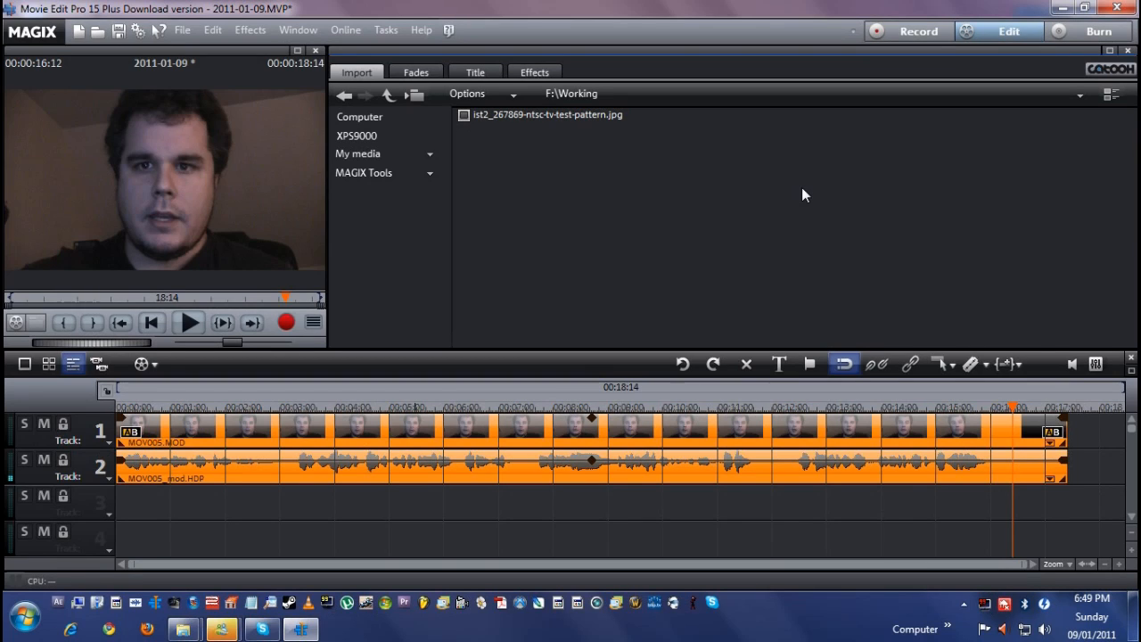
{"action": "left_click", "coordinate": [545, 114]}
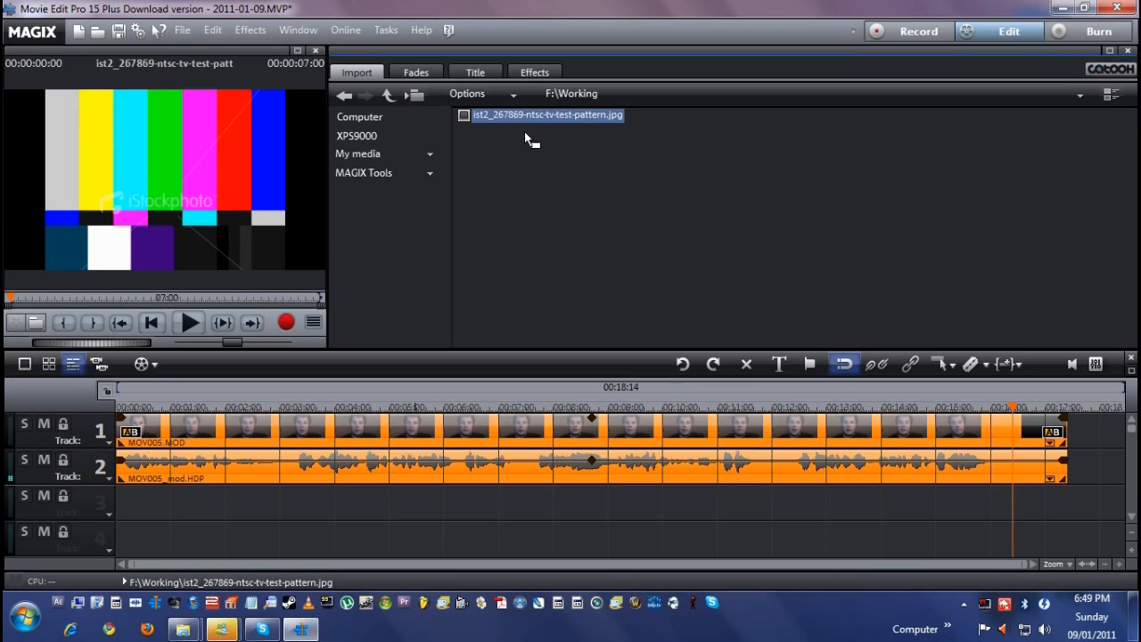
{"action": "left_click_drag", "start_coordinate": [546, 114], "coordinate": [384, 500]}
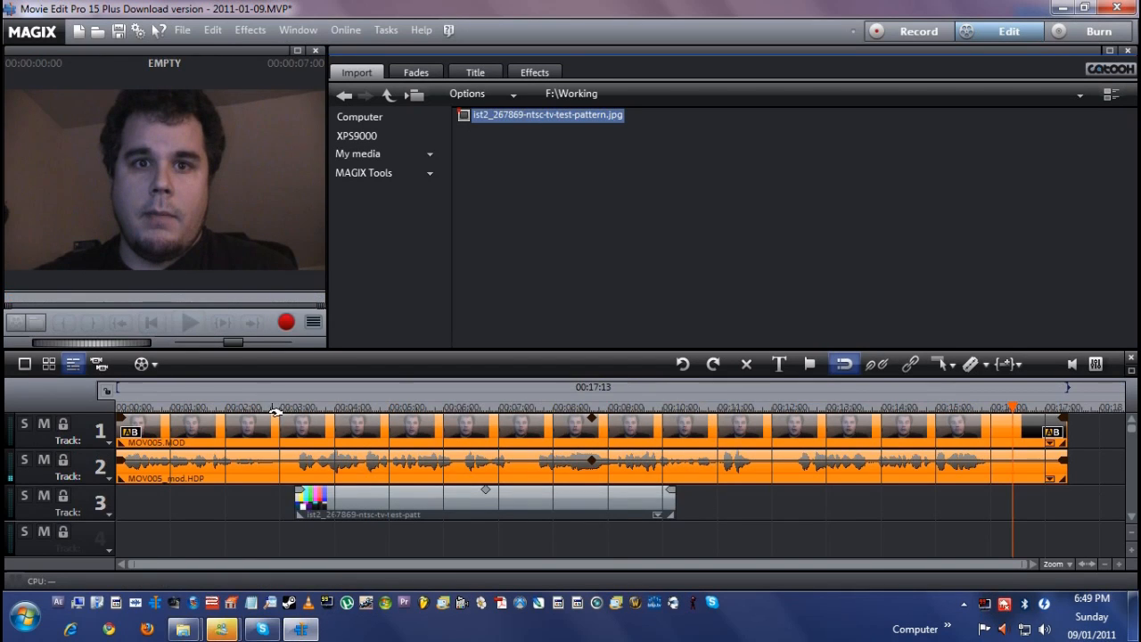
Move playback to where the image overlaps the webcam clip and review it.
{"action": "left_click", "coordinate": [357, 406]}
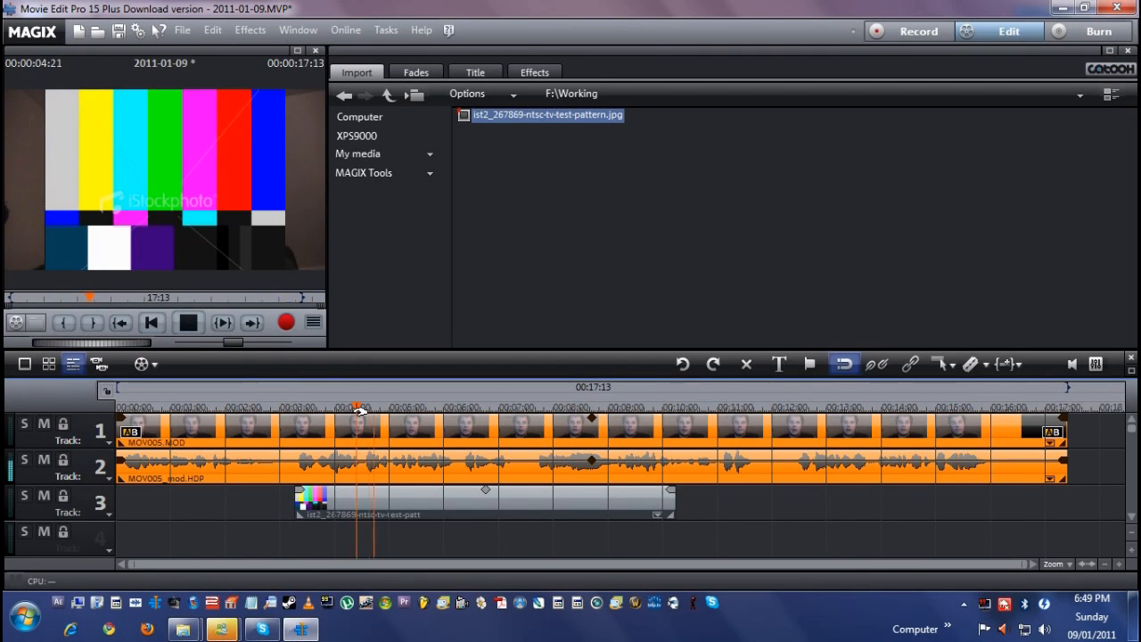
{"action": "left_click", "coordinate": [189, 322]}
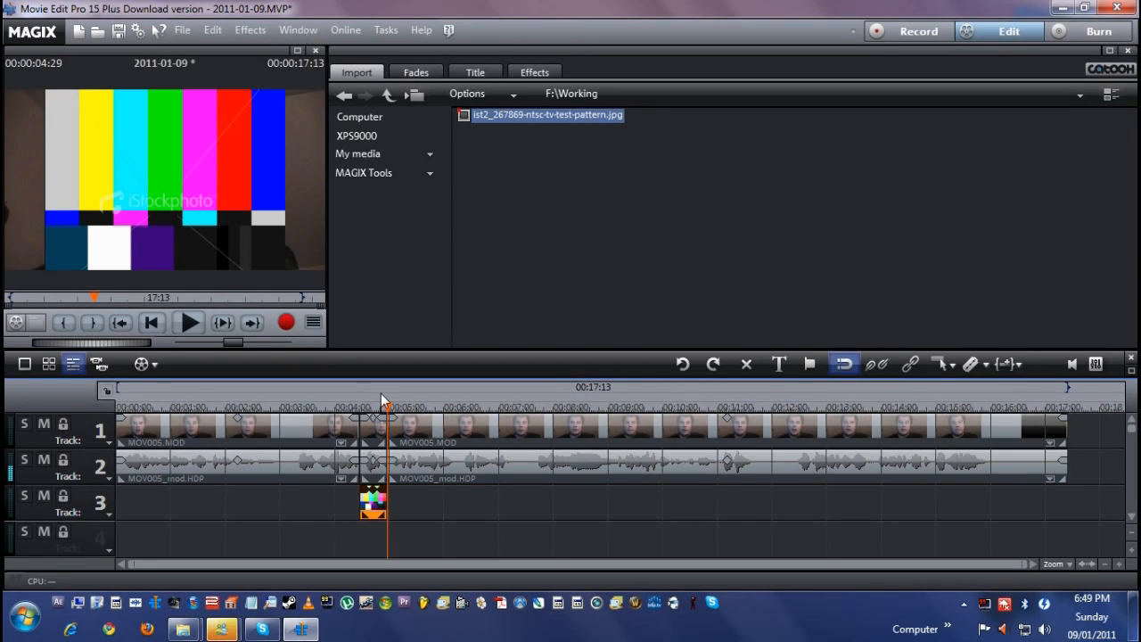
Shrink the test-pattern image and position it over the speaker's mouth.
{"action": "left_click", "coordinate": [535, 72]}
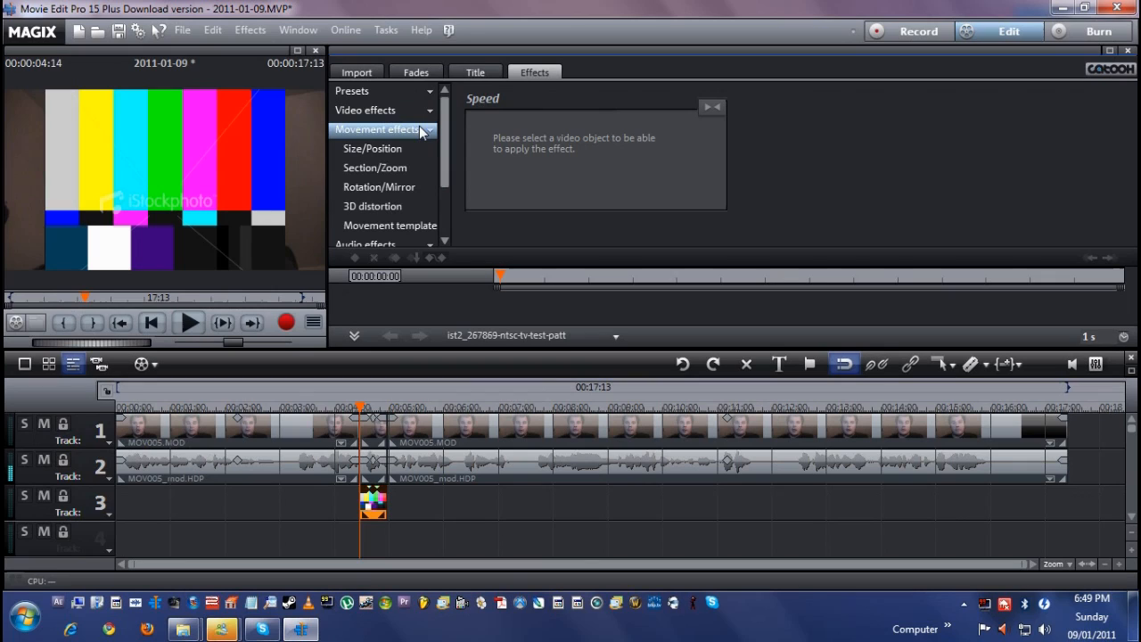
{"action": "left_click", "coordinate": [371, 148]}
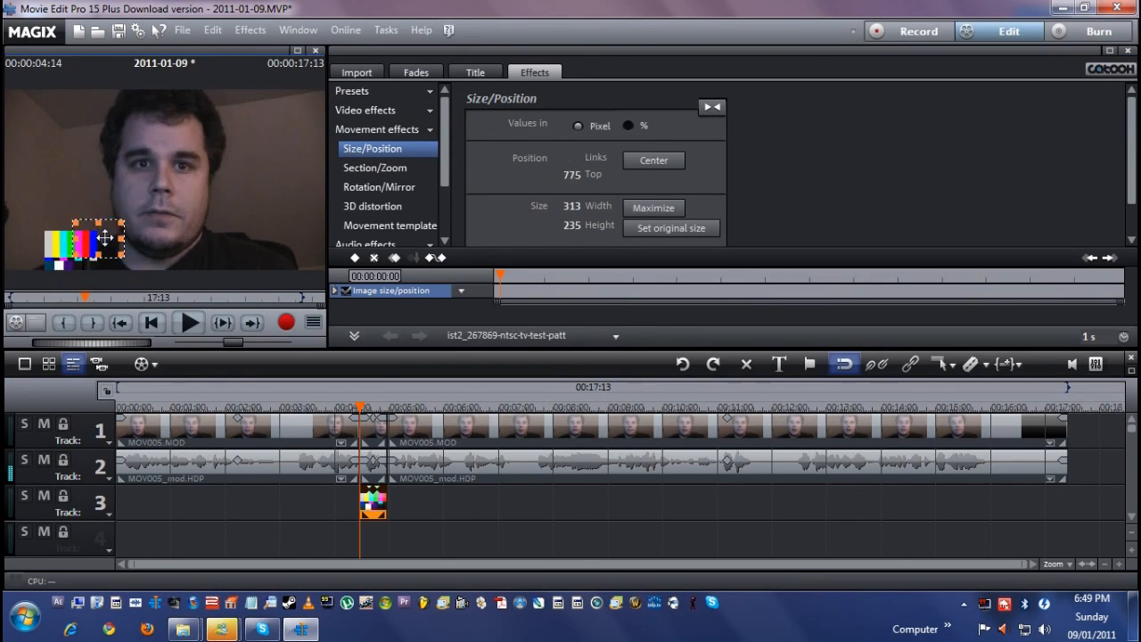
{"action": "left_click_drag", "start_coordinate": [75, 241], "coordinate": [157, 217]}
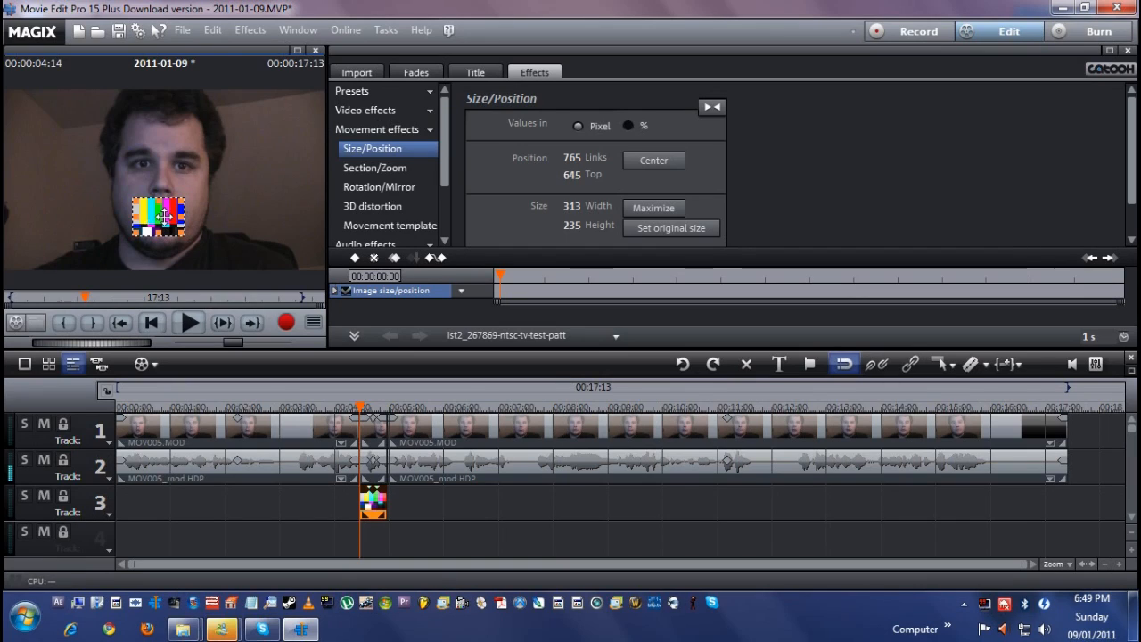
Rotate the test-pattern overlay to 6 degrees via Rotation/Mirror.
{"action": "left_click", "coordinate": [375, 168]}
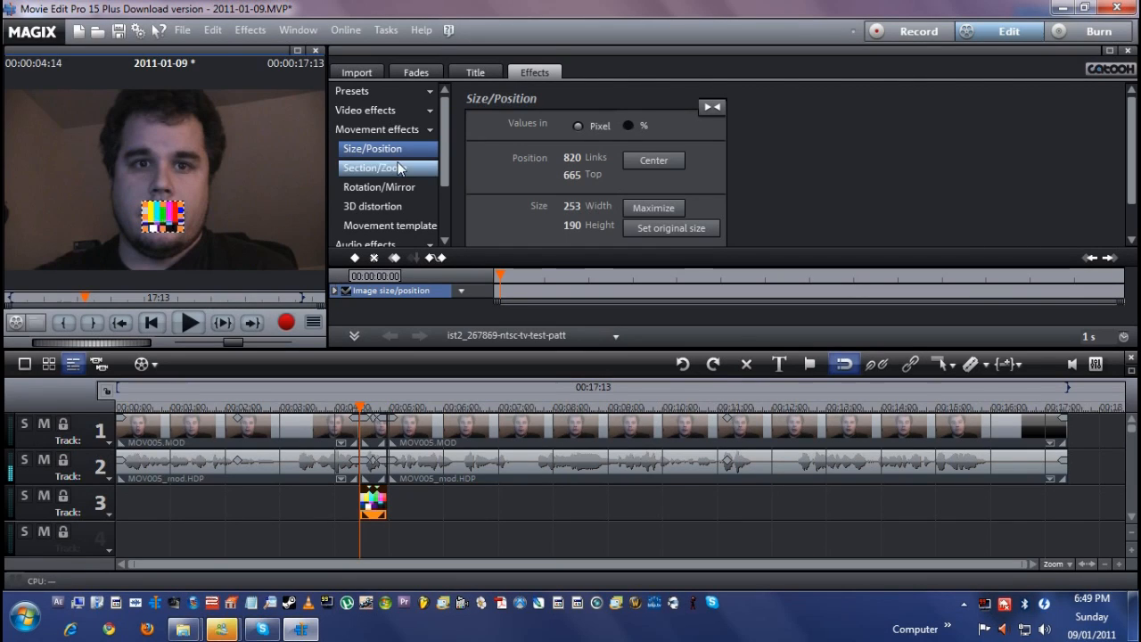
{"action": "left_click", "coordinate": [380, 187]}
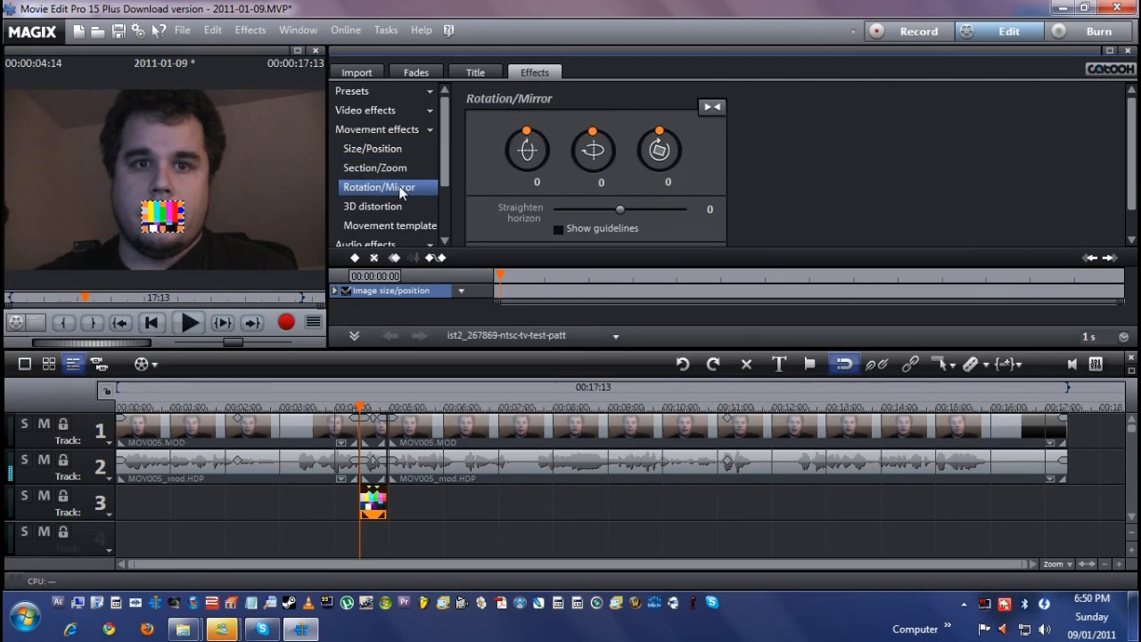
{"action": "left_click_drag", "start_coordinate": [667, 132], "coordinate": [667, 125]}
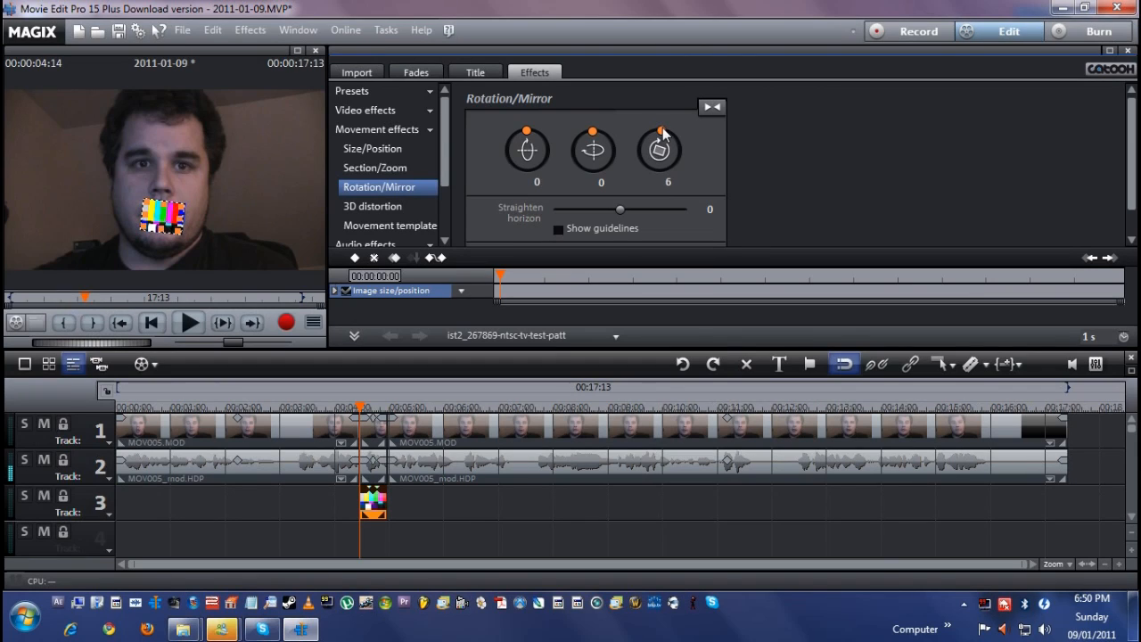
{"action": "mouse_move", "coordinate": [330, 417]}
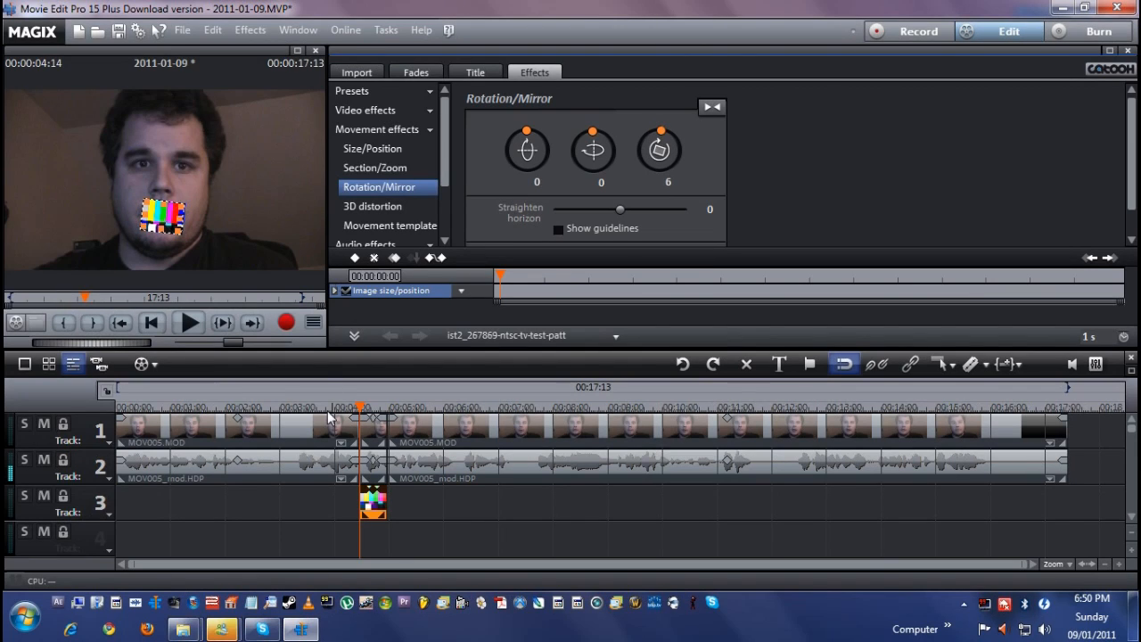
Cut out the short video and audio section on tracks 1 and 2 beneath the test-pattern overlay.
{"action": "left_click", "coordinate": [189, 323]}
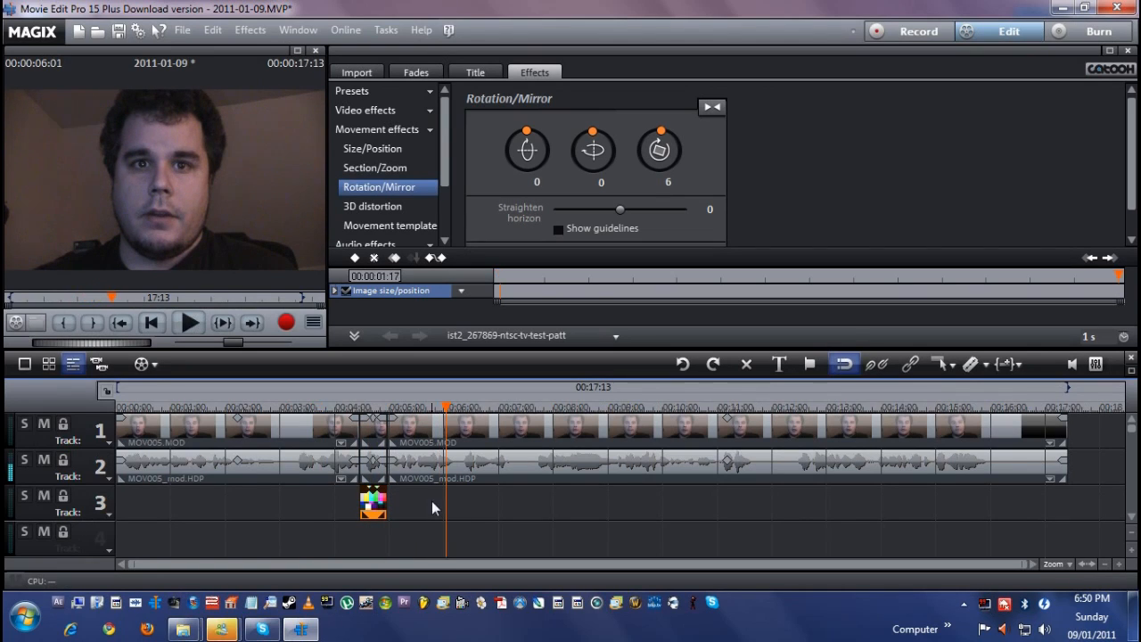
{"action": "mouse_move", "coordinate": [421, 509]}
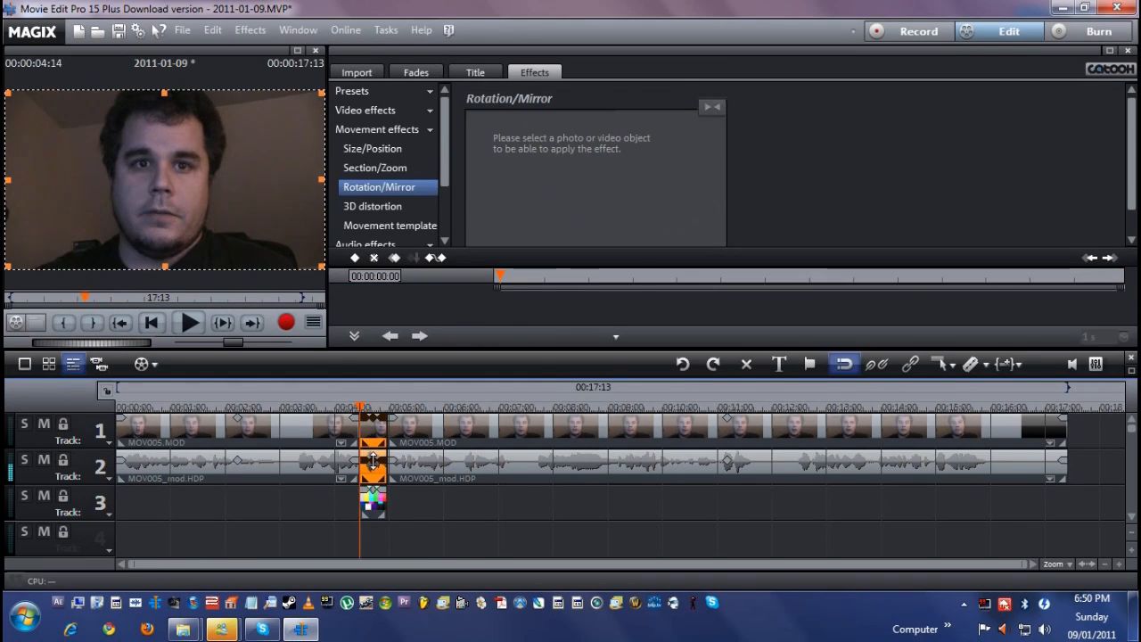
{"action": "scroll", "scroll_direction": "down", "scroll_amount": 3}
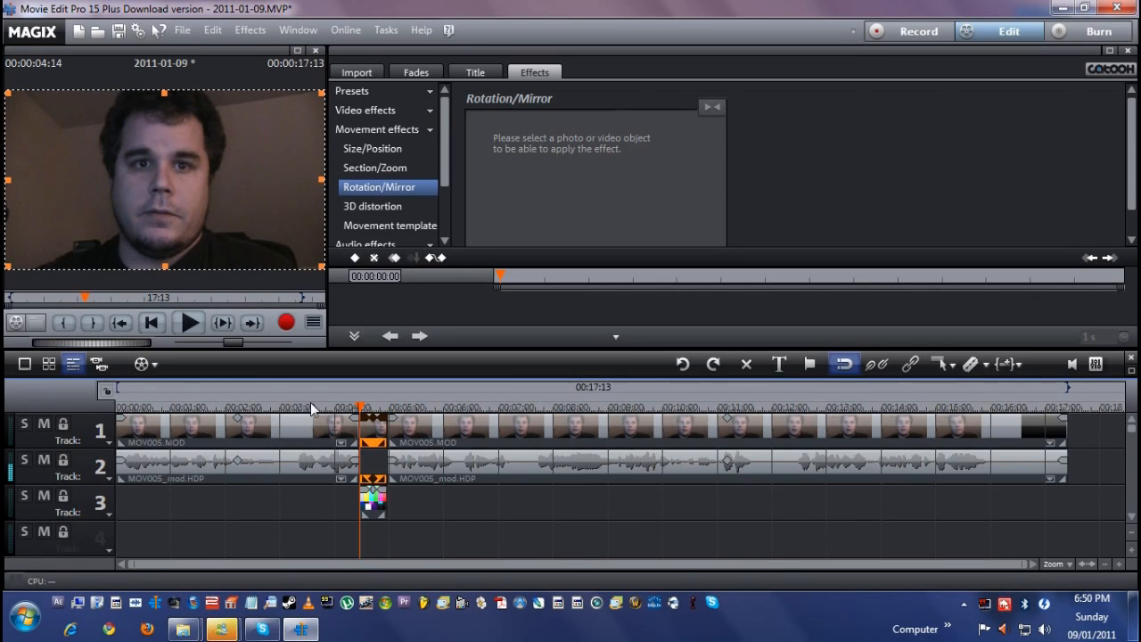
{"action": "left_click", "coordinate": [189, 323]}
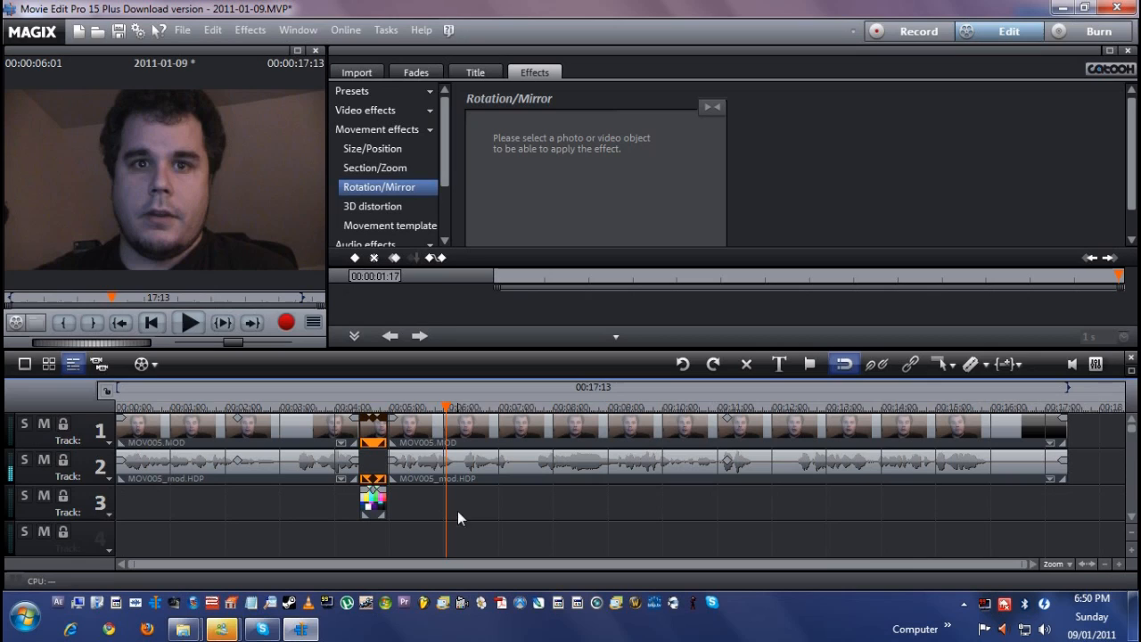
{"action": "mouse_move", "coordinate": [365, 414]}
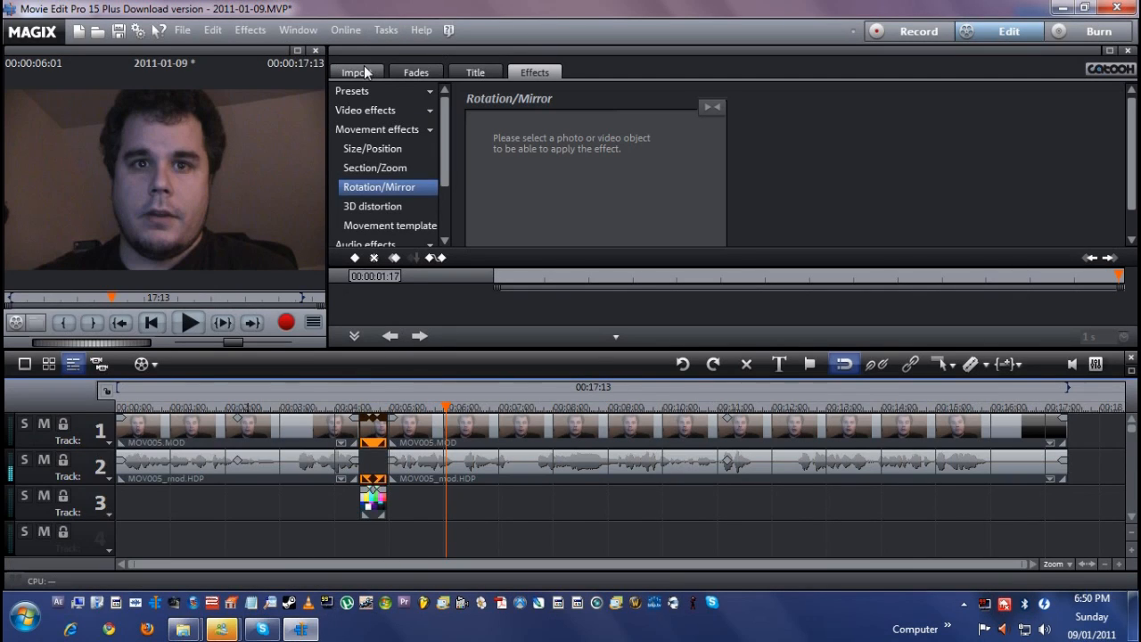
{"action": "mouse_move", "coordinate": [200, 631]}
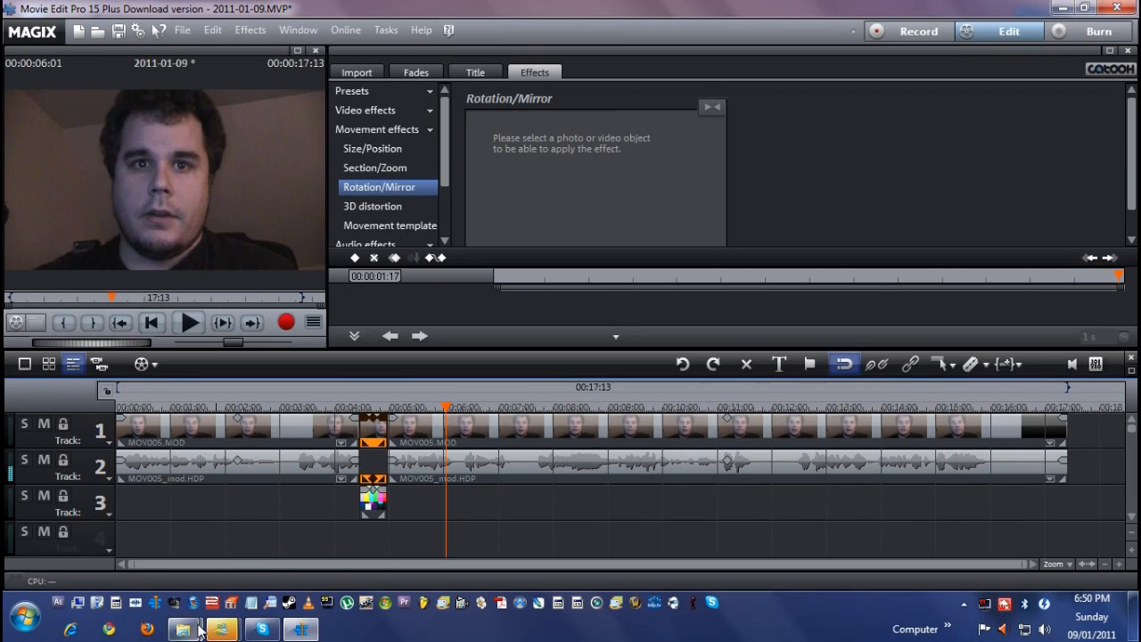
Pick Metal Clang 05.wav from the 1001 Sound Effects Metal folder for a new fourth track.
{"action": "left_click", "coordinate": [185, 630]}
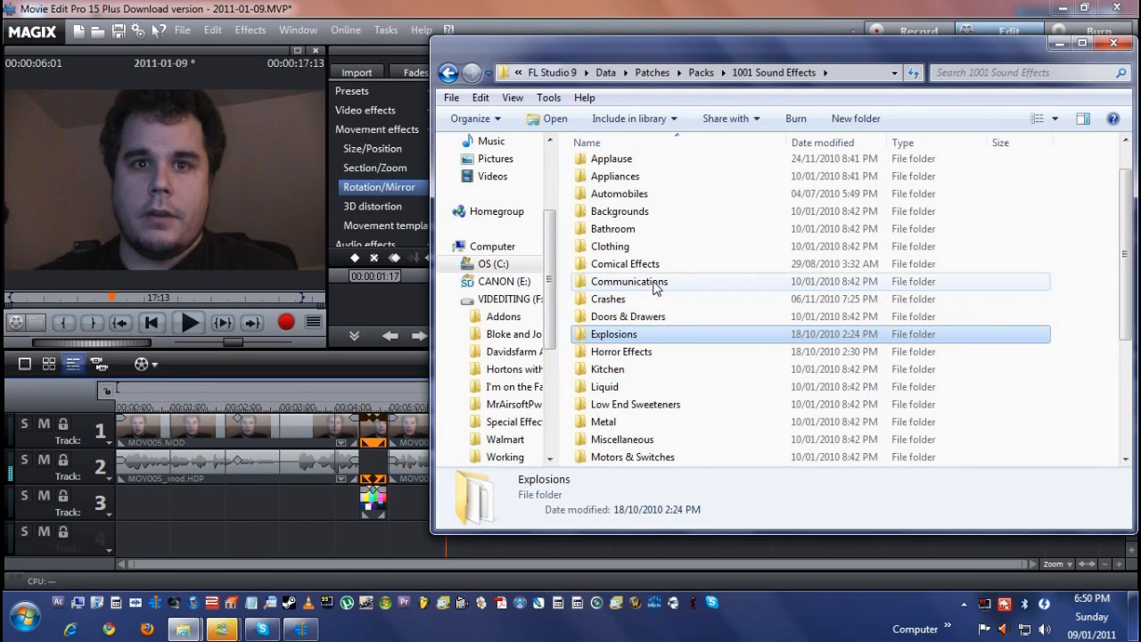
{"action": "double_click", "coordinate": [624, 264]}
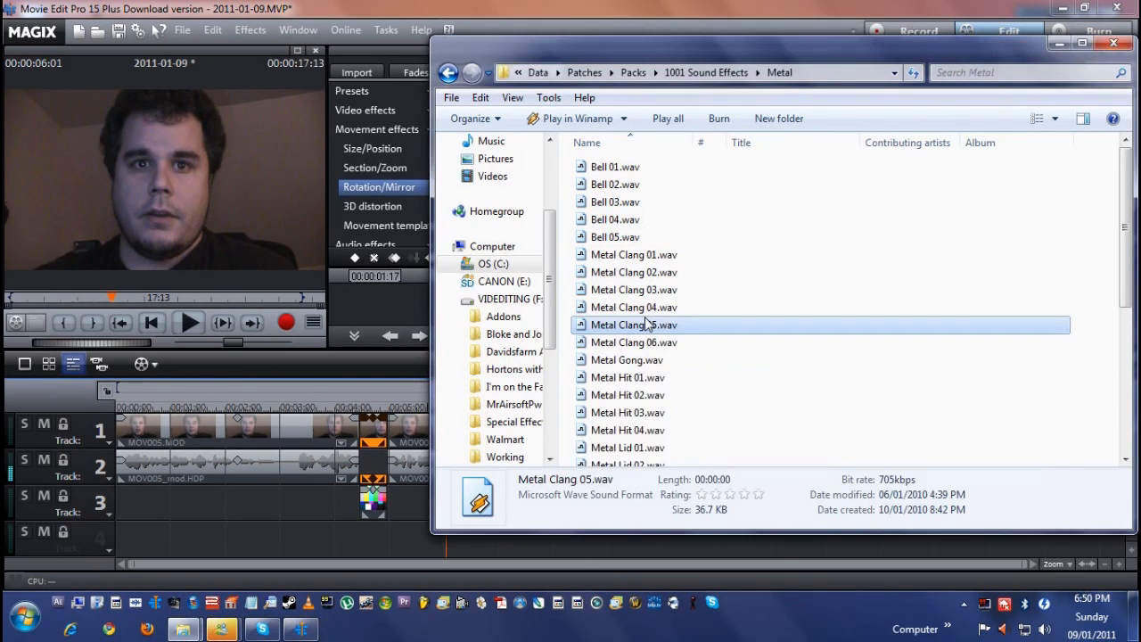
{"action": "left_click", "coordinate": [628, 430]}
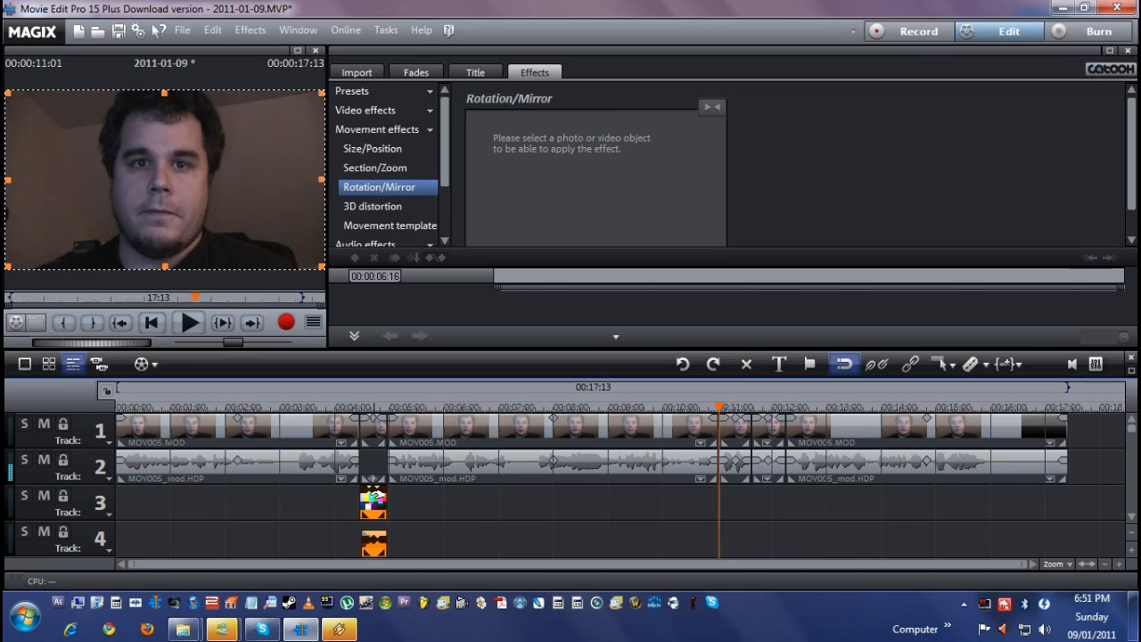
Copy the test-pattern overlay and clang sound to the later cut point and play back to check.
{"action": "left_click", "coordinate": [372, 502]}
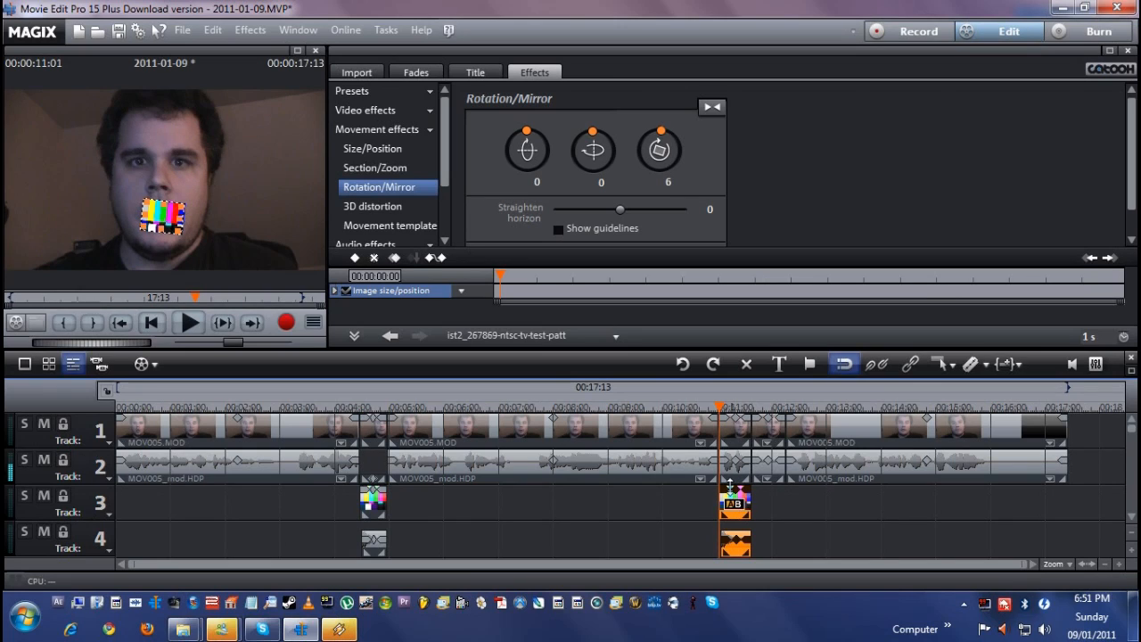
{"action": "left_click", "coordinate": [189, 323]}
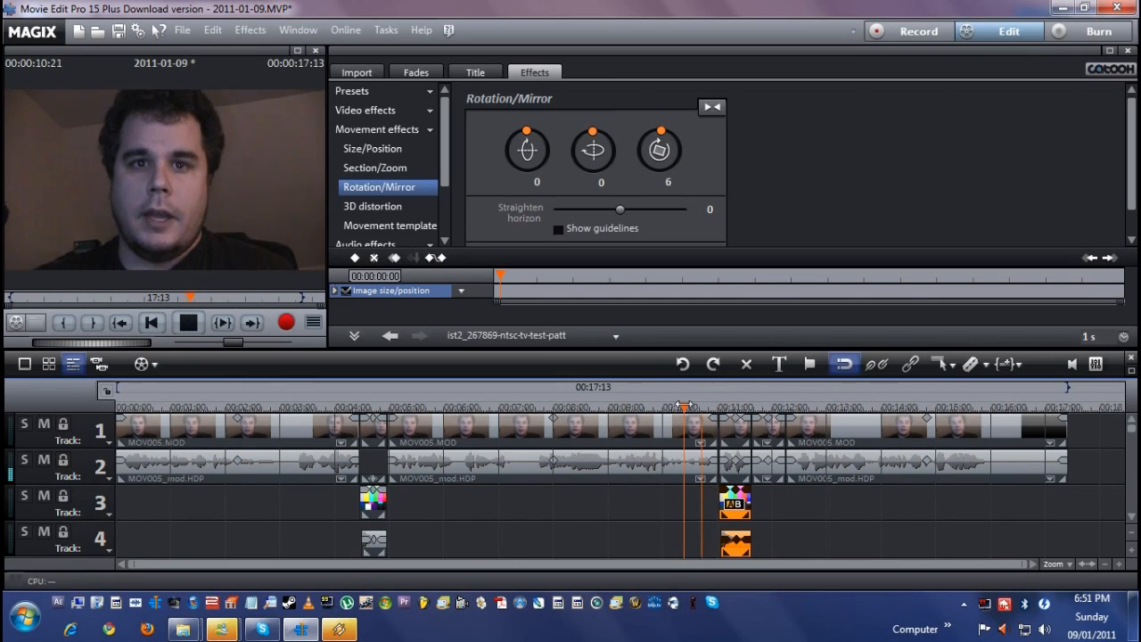
{"action": "left_click", "coordinate": [189, 323]}
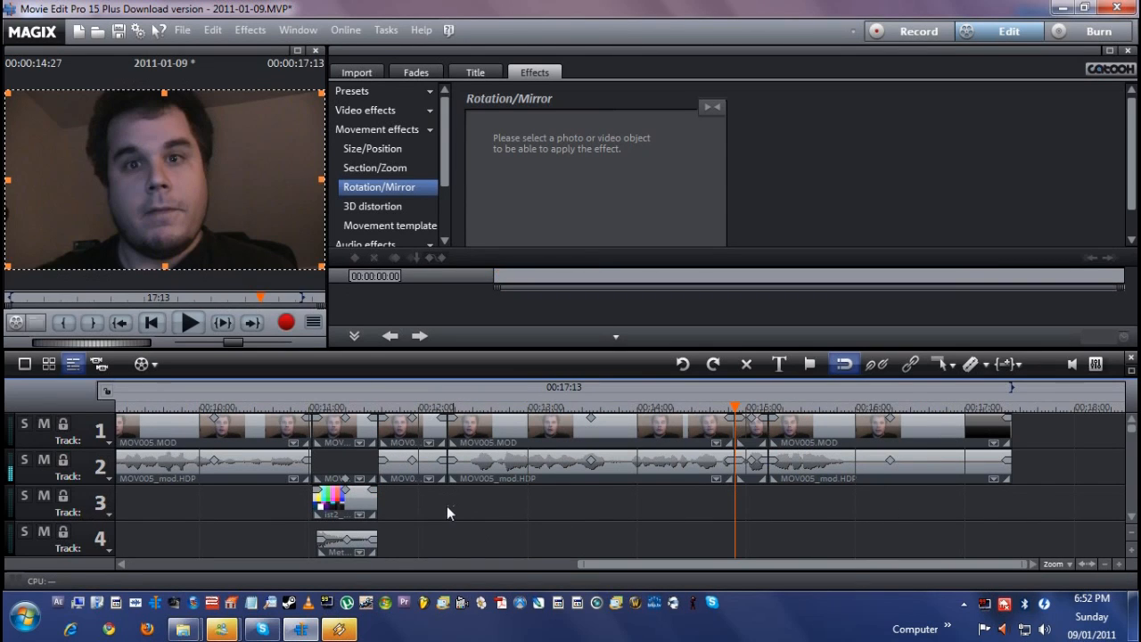
{"action": "left_click", "coordinate": [346, 503]}
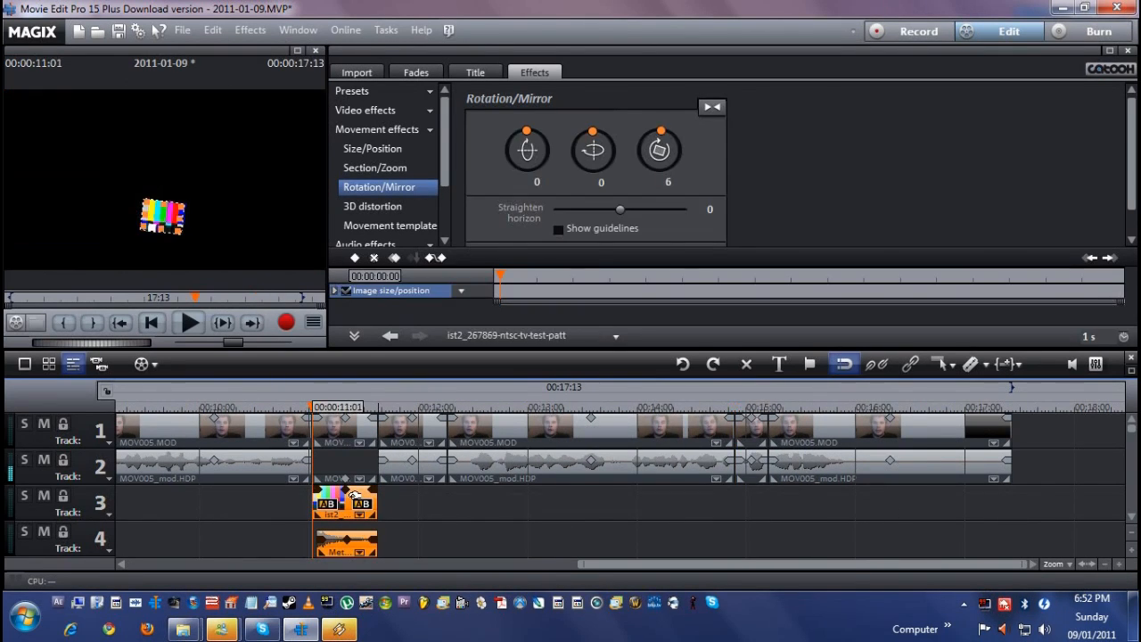